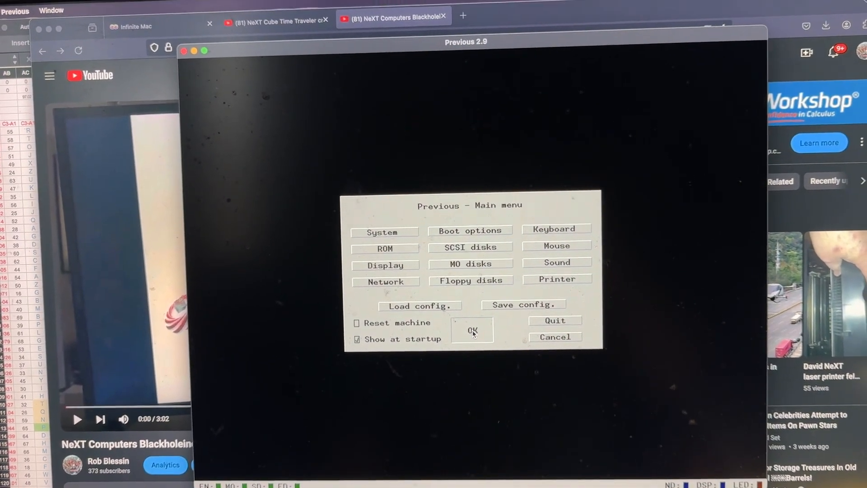
Dismiss the Main menu and select the default home folder as the NFS shared directory
click(472, 330)
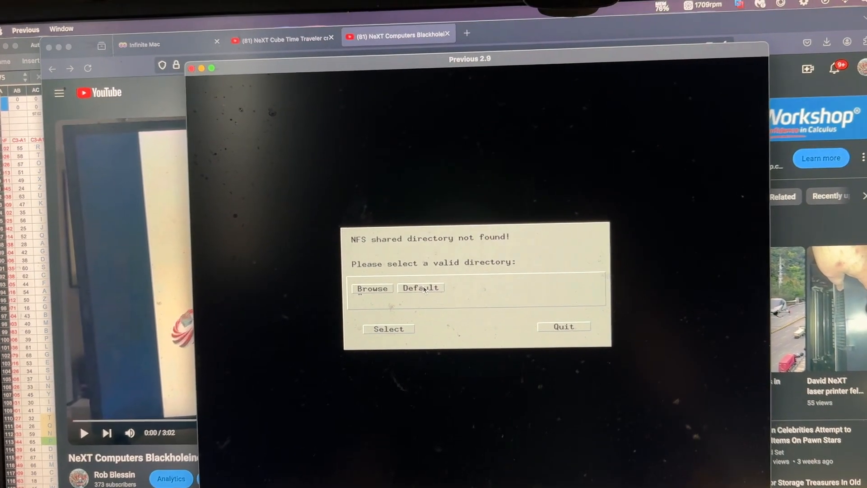
click(420, 287)
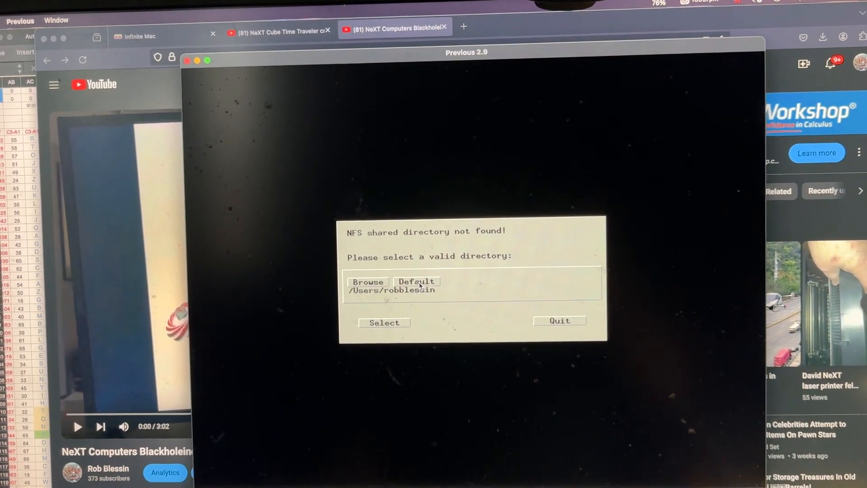
click(384, 323)
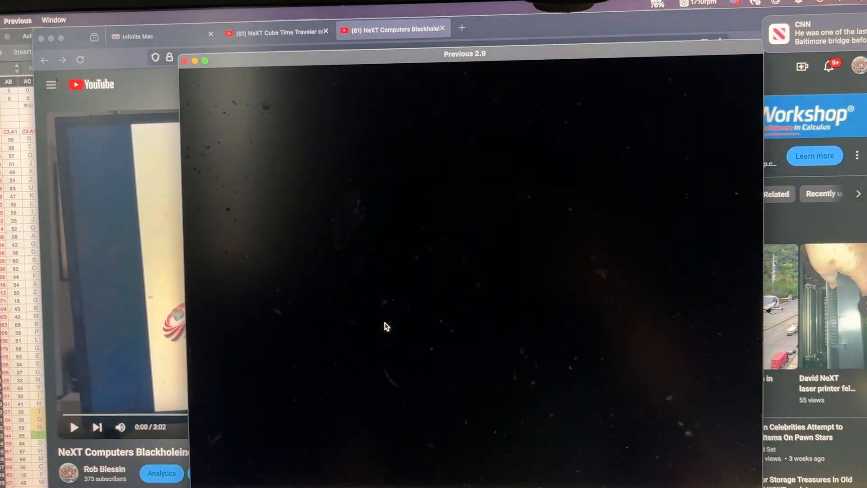